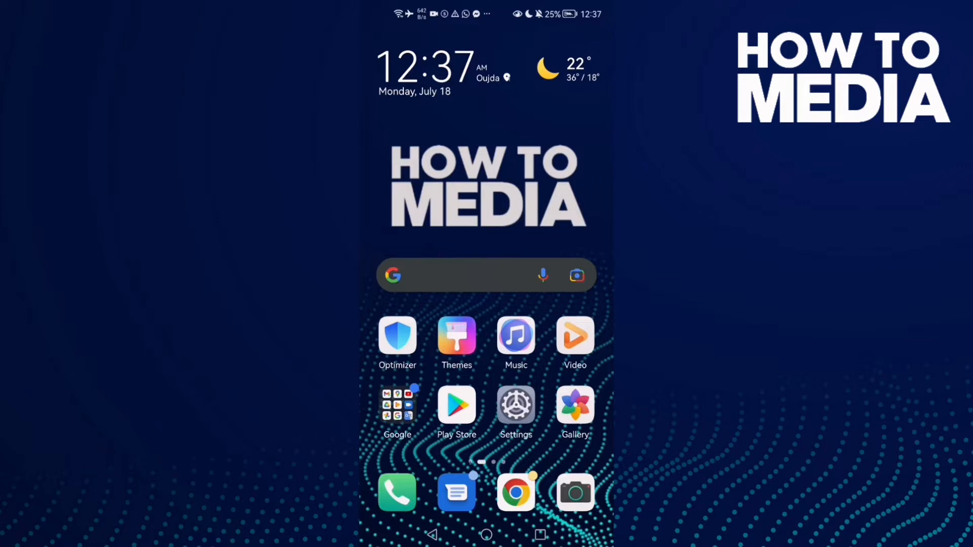
- Launch TikTok from the next home screen page so the For You feed plays
{"action": "scroll", "scroll_direction": "left", "scroll_amount": 3}
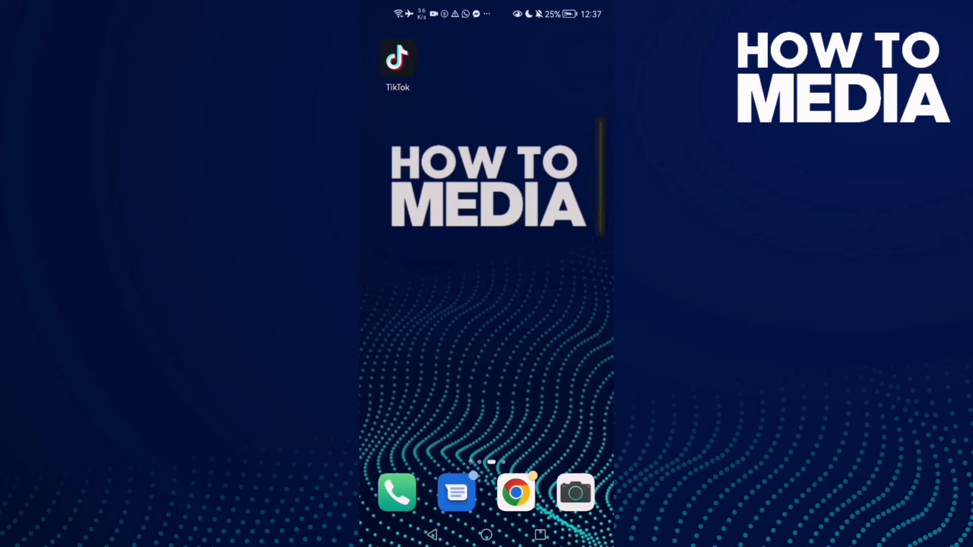
{"action": "left_click", "coordinate": [398, 59]}
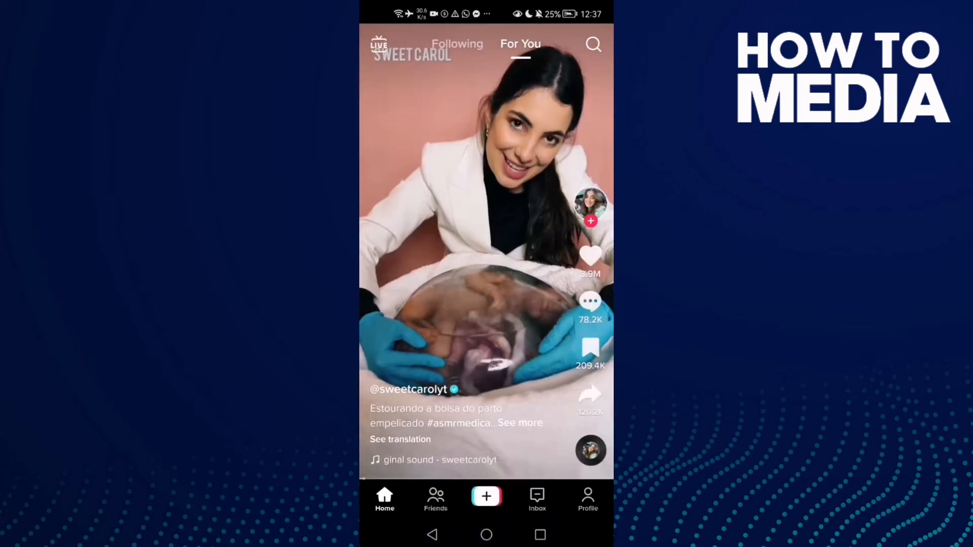
- Reach the Settings and privacy page via your profile menu, down at content and activity
{"action": "left_click", "coordinate": [587, 499]}
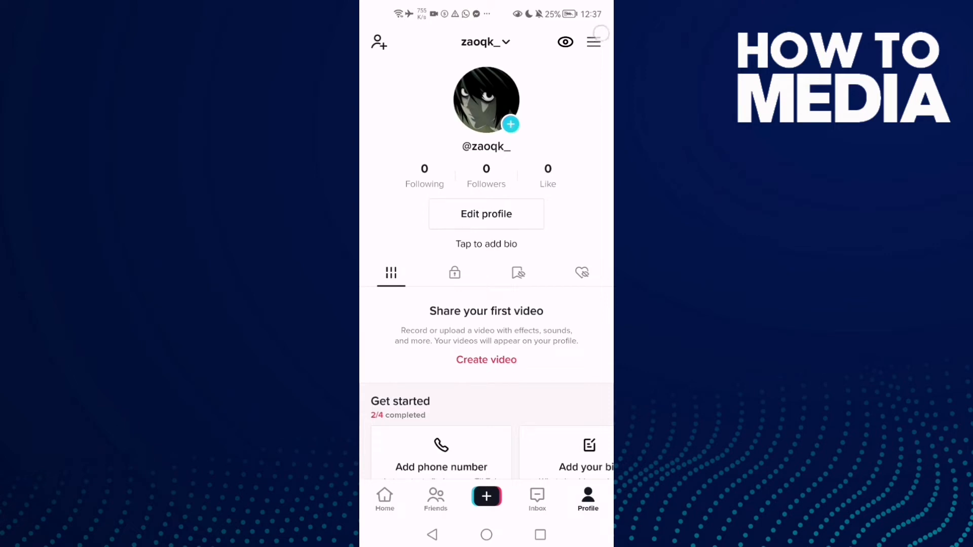
{"action": "left_click", "coordinate": [593, 41]}
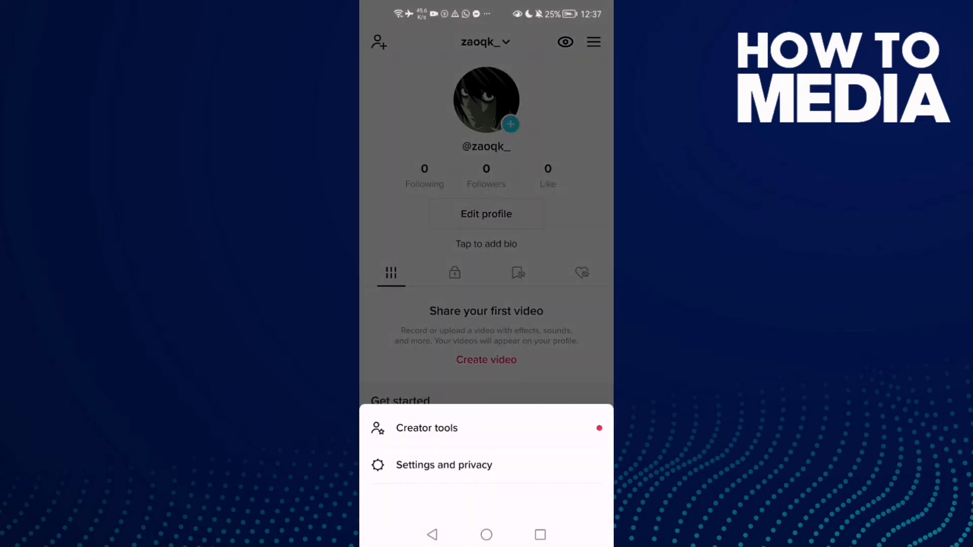
{"action": "left_click", "coordinate": [444, 465]}
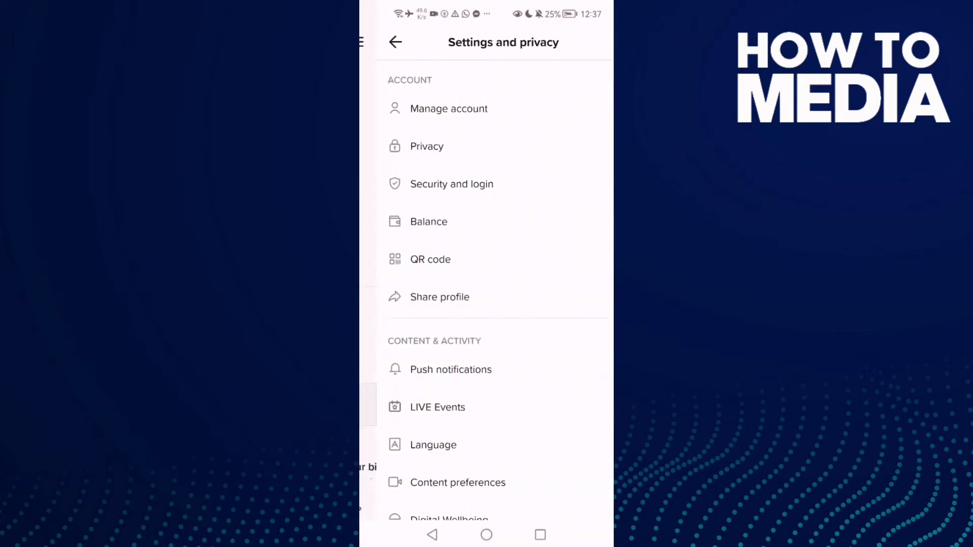
{"action": "scroll", "scroll_direction": "up", "scroll_amount": 3}
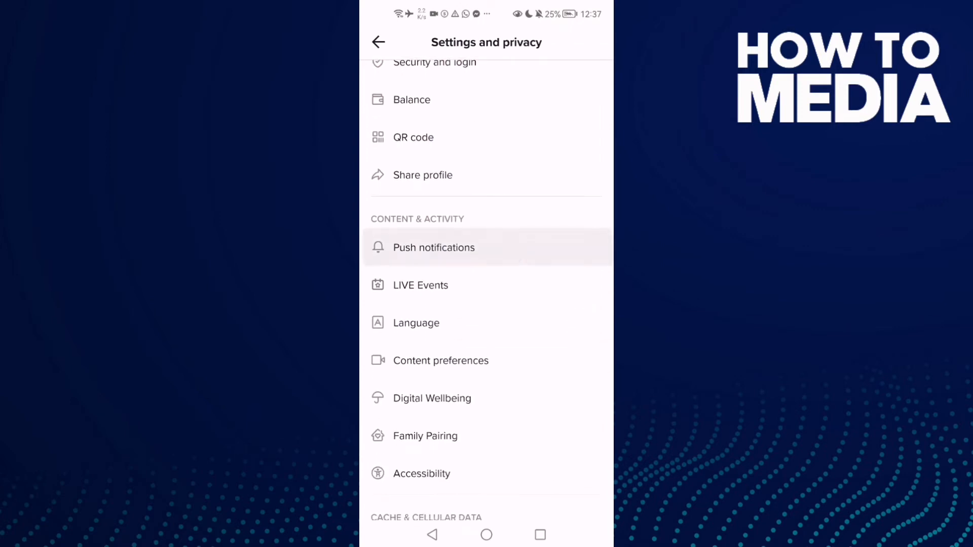
- Switch on Discover under Email notifications so every email category is enabled
{"action": "left_click", "coordinate": [433, 247]}
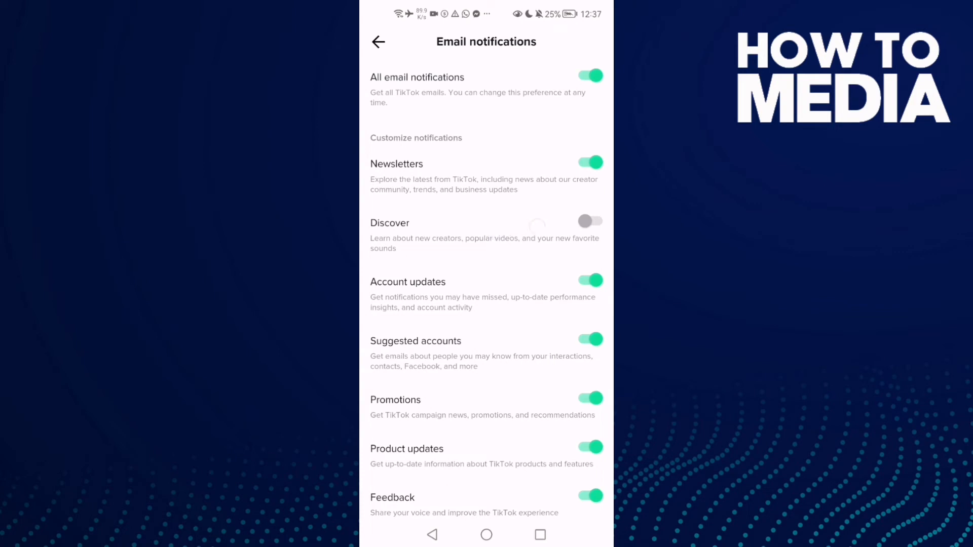
{"action": "left_click", "coordinate": [590, 222]}
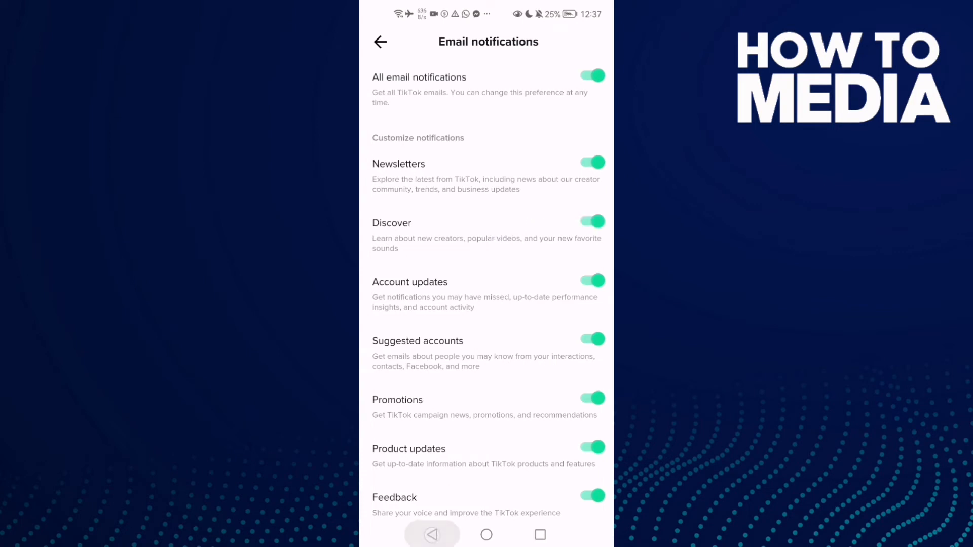